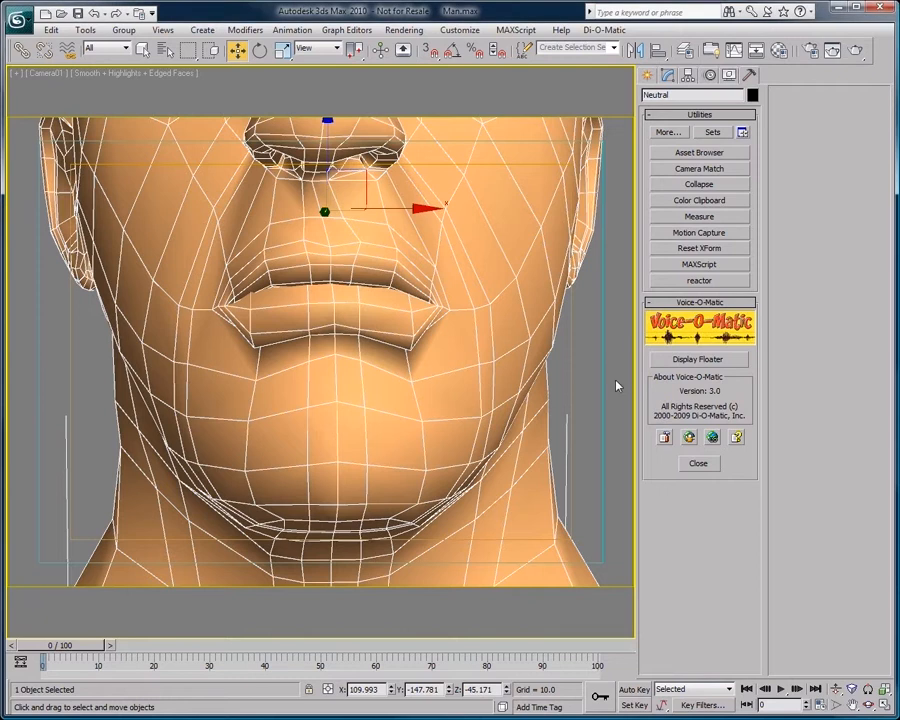
{"action": "mouse_move", "coordinate": [590, 360]}
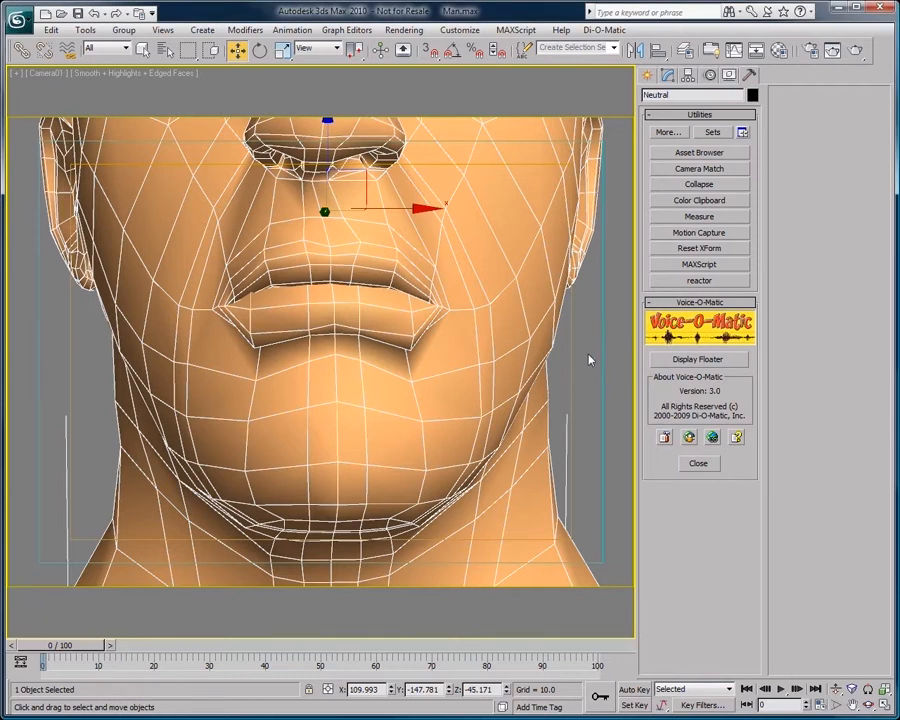
Launch the Voice-O-Matic dialog from the Utilities rollout, showing the phoneme mapping buttons over the head model.
{"action": "left_click", "coordinate": [698, 360]}
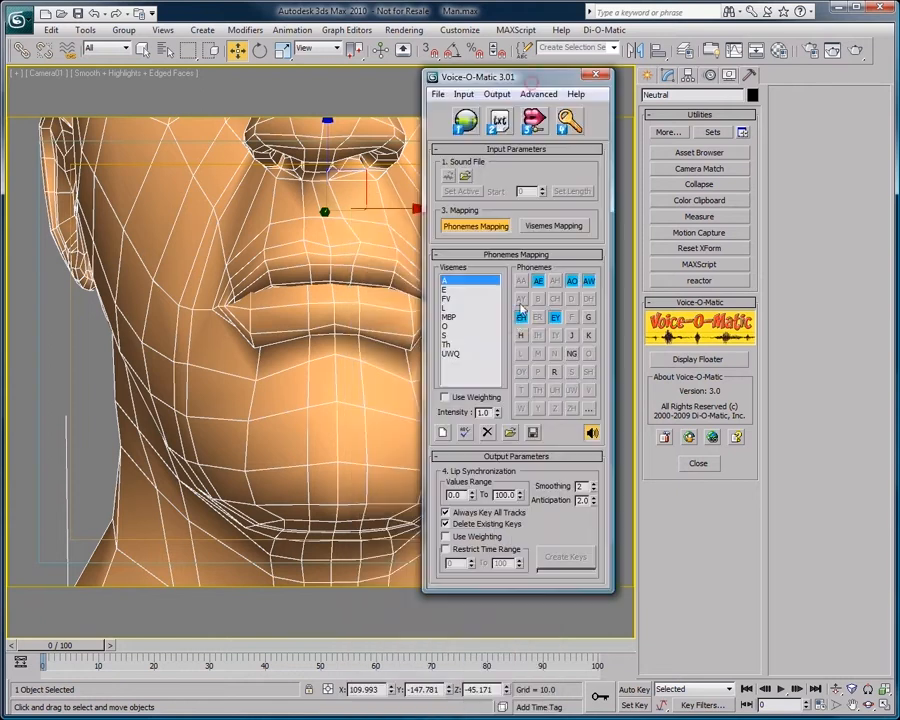
{"action": "left_click", "coordinate": [520, 316]}
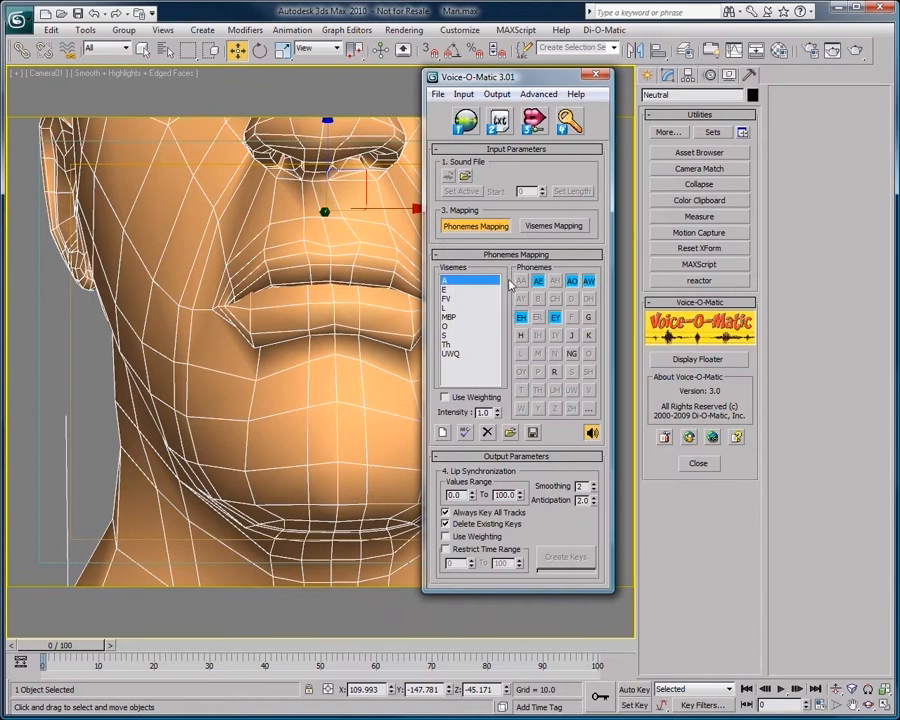
{"action": "mouse_move", "coordinate": [538, 280]}
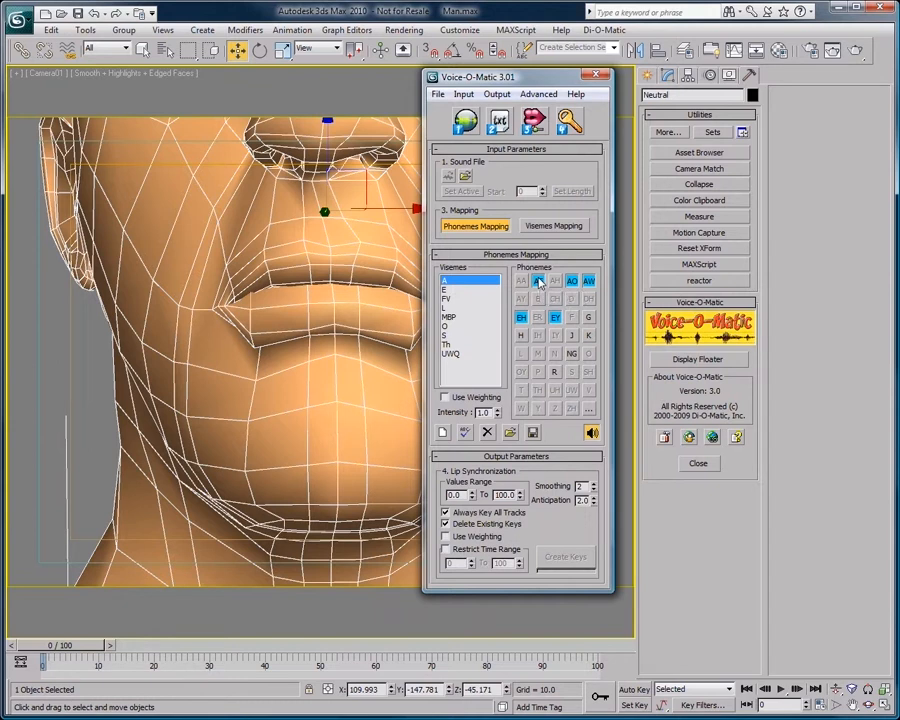
{"action": "mouse_move", "coordinate": [536, 280]}
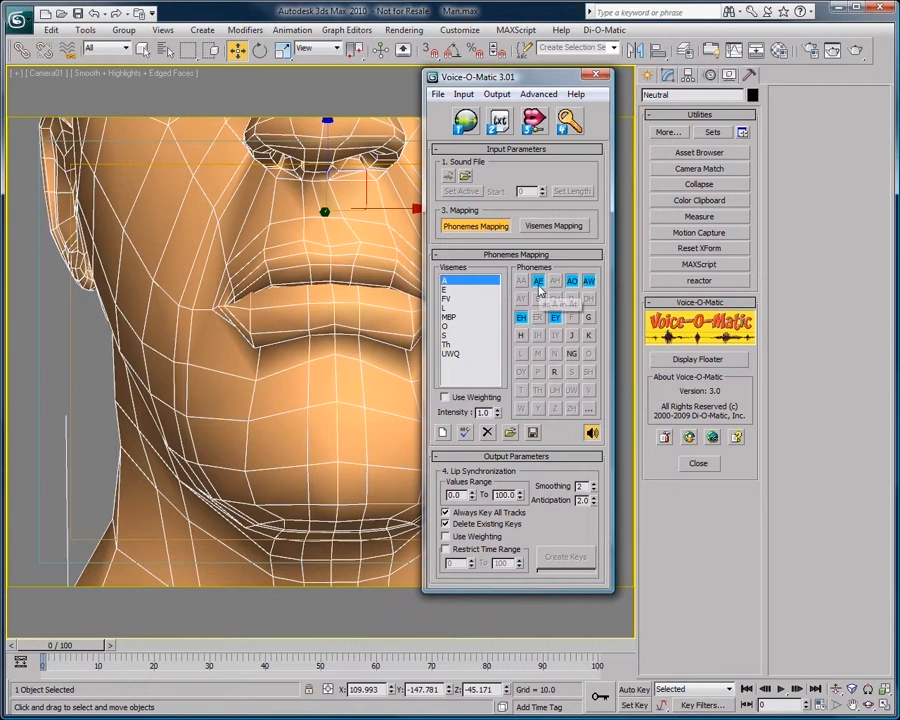
{"action": "mouse_move", "coordinate": [538, 280]}
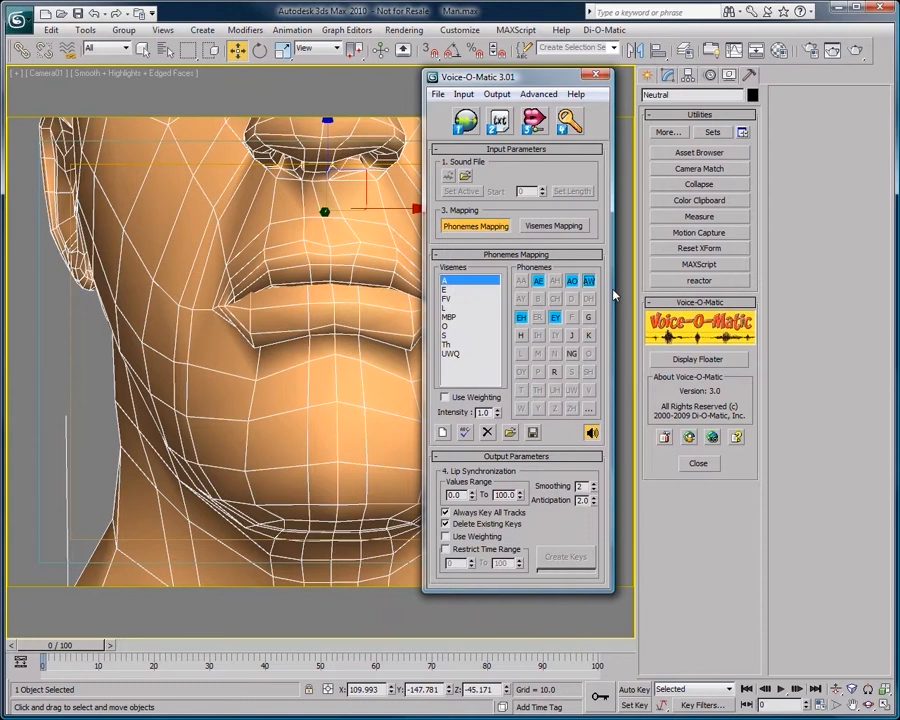
{"action": "mouse_move", "coordinate": [510, 280]}
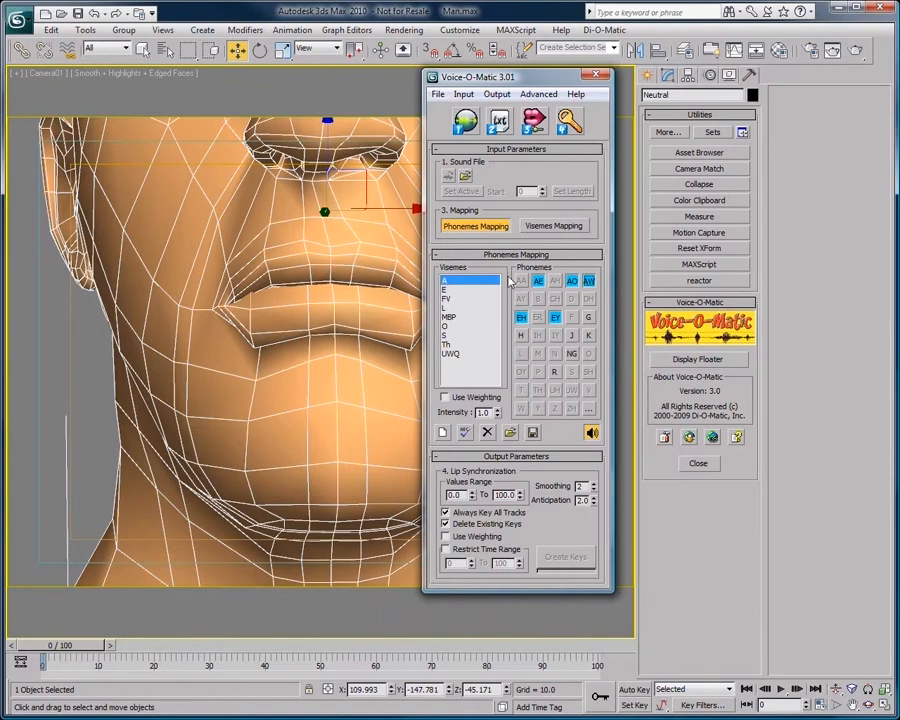